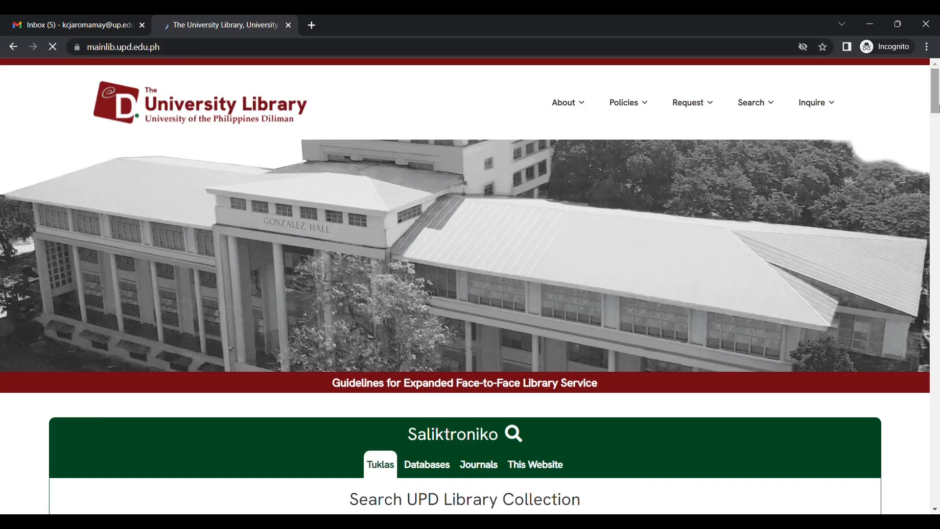
Search the library's subscribed databases for 'Genetic Engineering' from the Saliktroniko section.
{"action": "scroll", "scroll_direction": "down", "scroll_amount": 3}
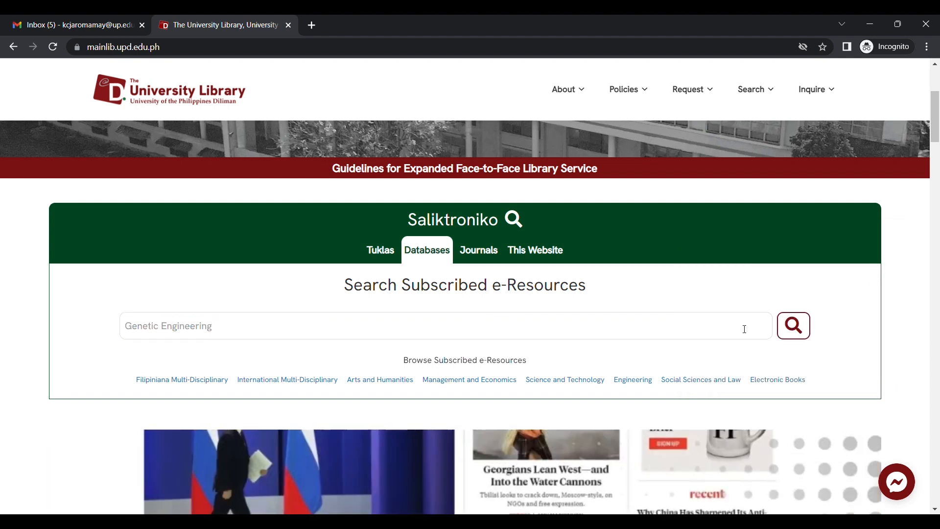
{"action": "left_click", "coordinate": [792, 326]}
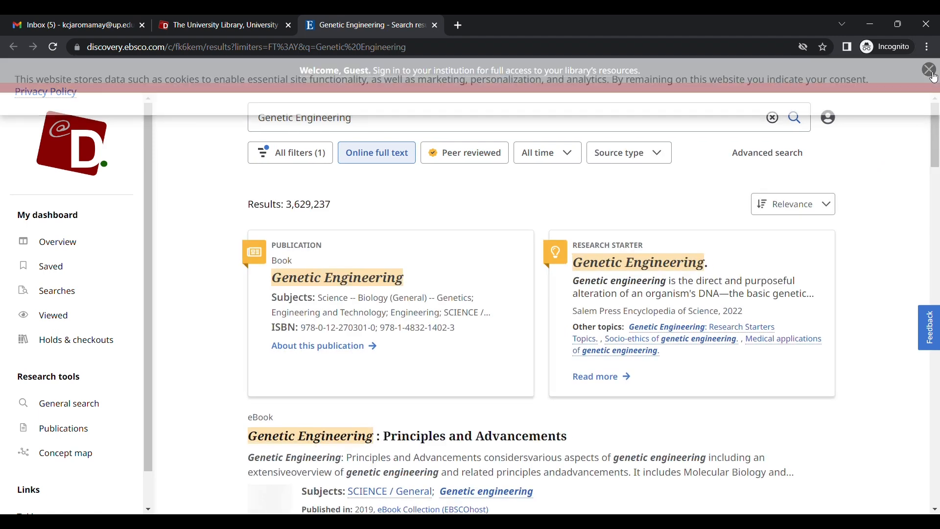
Dismiss the cookie banner and sign in through the institution.
{"action": "left_click", "coordinate": [930, 70]}
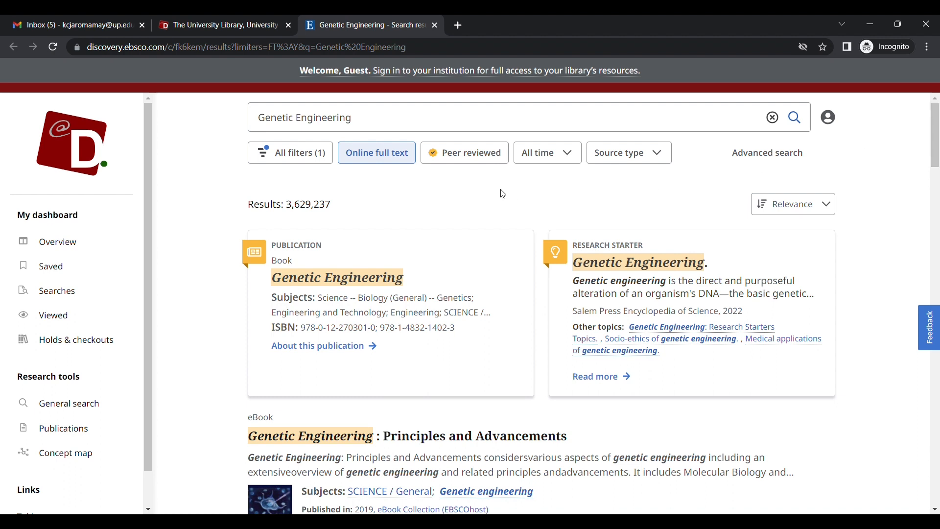
{"action": "mouse_move", "coordinate": [527, 74]}
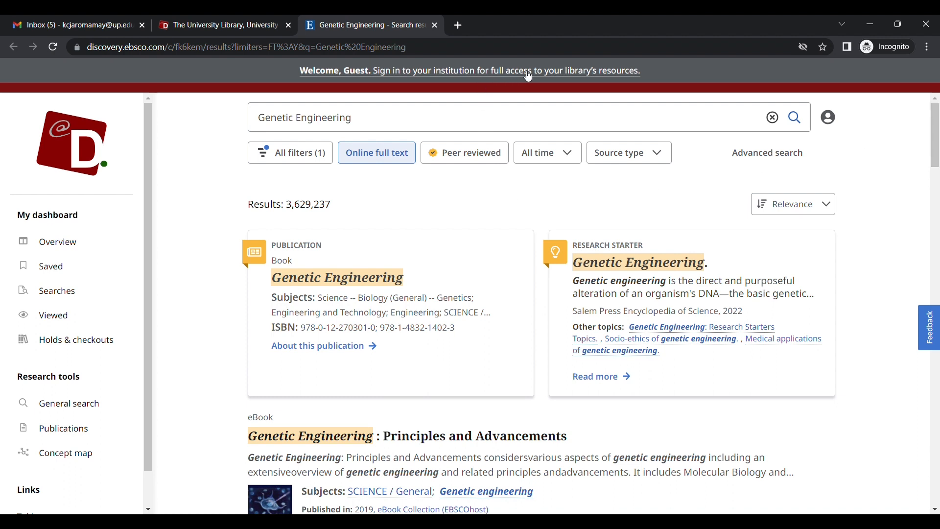
{"action": "left_click", "coordinate": [420, 71]}
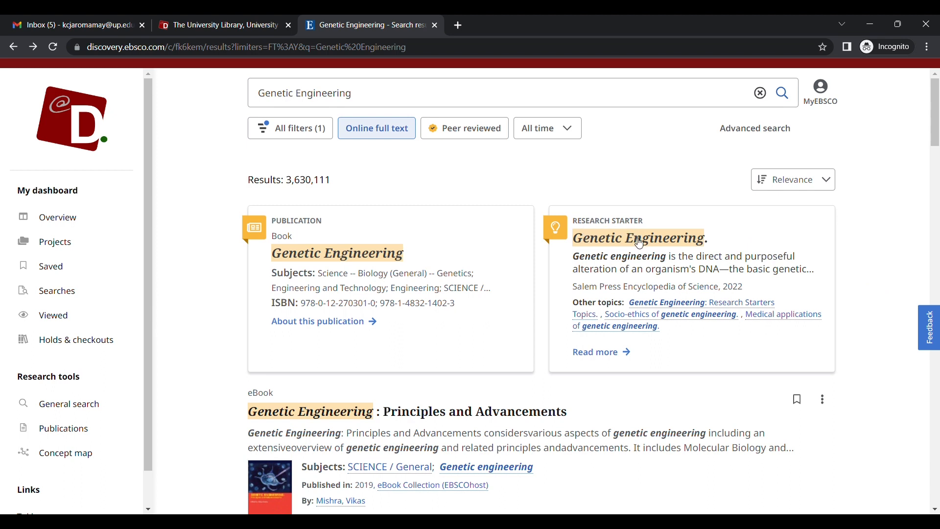
{"action": "mouse_move", "coordinate": [596, 352]}
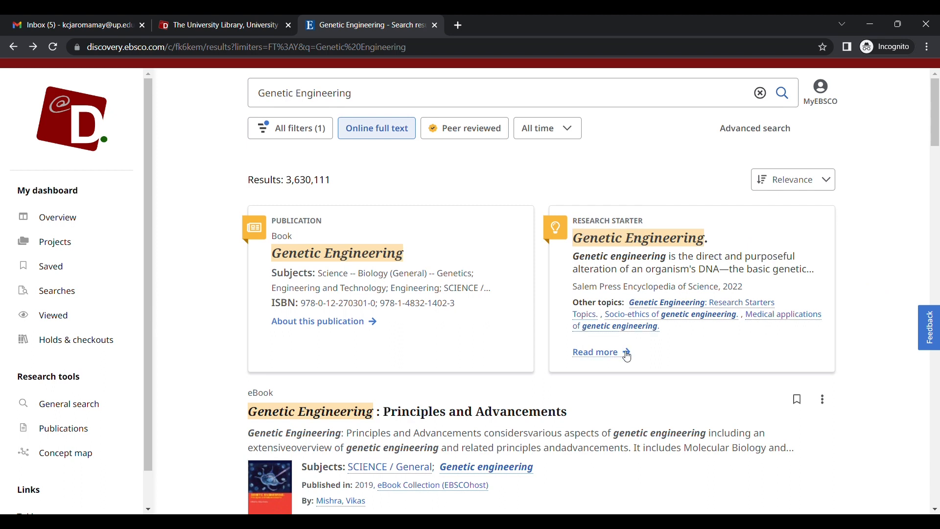
{"action": "left_click", "coordinate": [596, 352]}
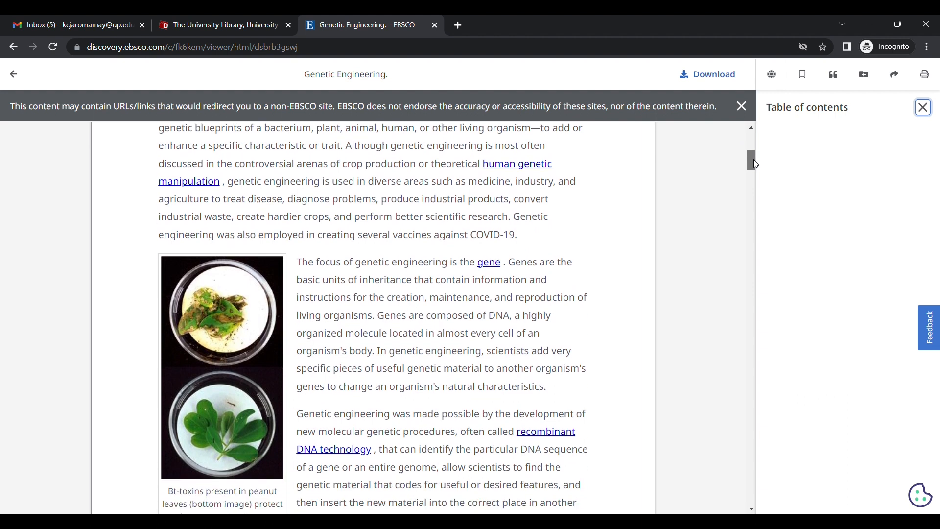
{"action": "scroll", "scroll_direction": "down", "scroll_amount": 3}
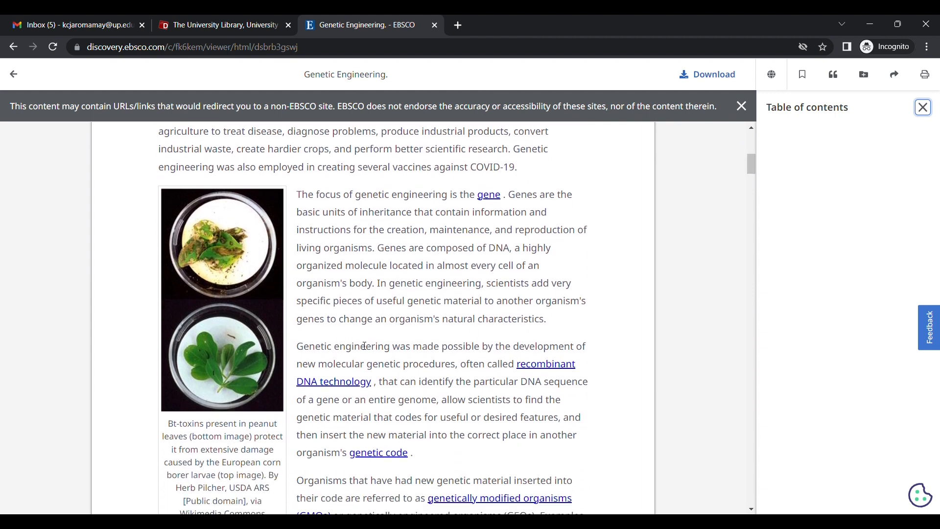
{"action": "left_click", "coordinate": [500, 497]}
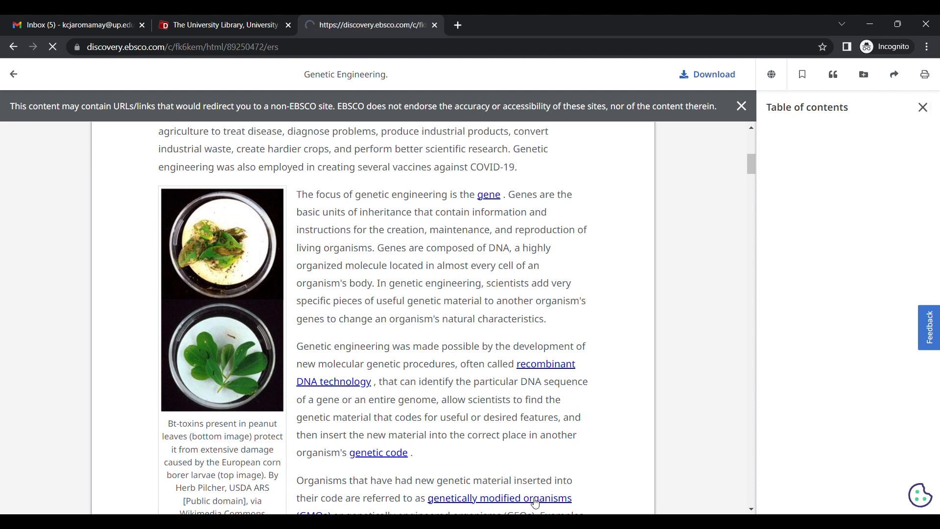
{"action": "left_click", "coordinate": [500, 497]}
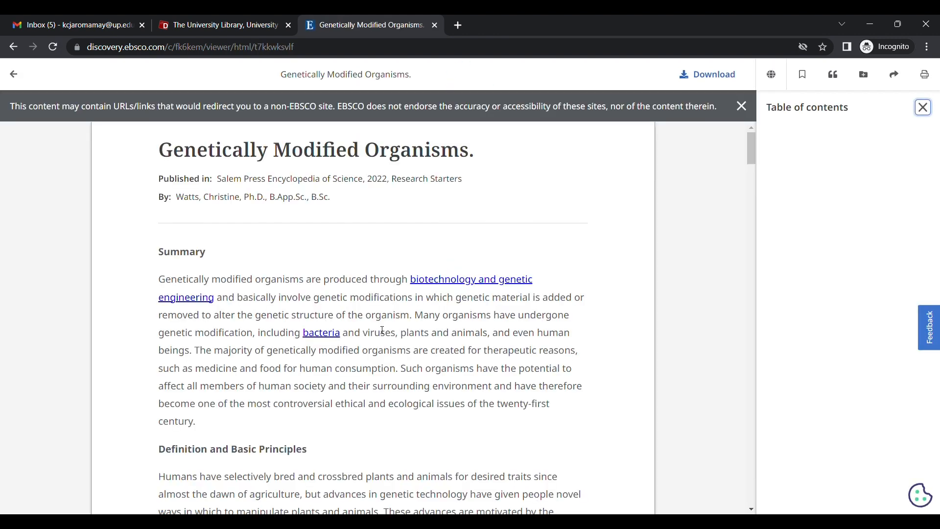
{"action": "mouse_move", "coordinate": [470, 287]}
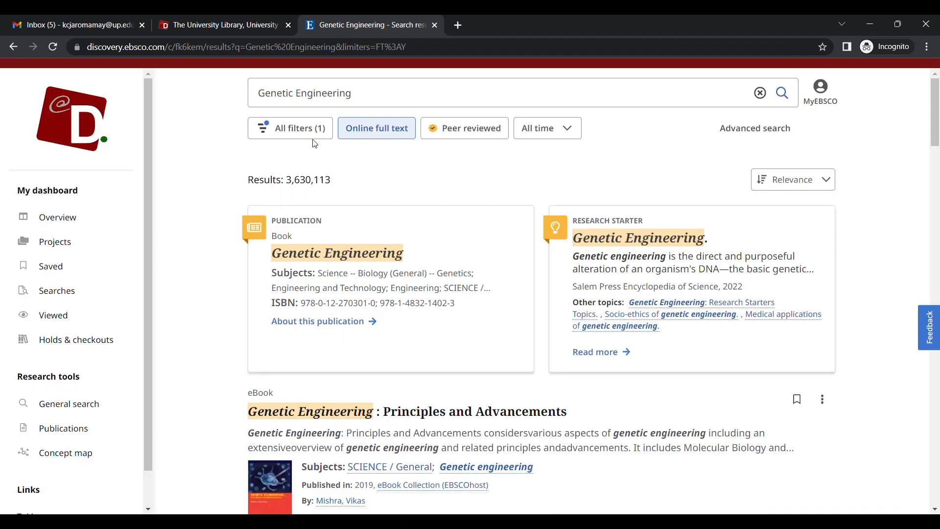
Limit results to the past 5 years and the Genetic Engineering and Genetics subjects.
{"action": "left_click", "coordinate": [289, 128]}
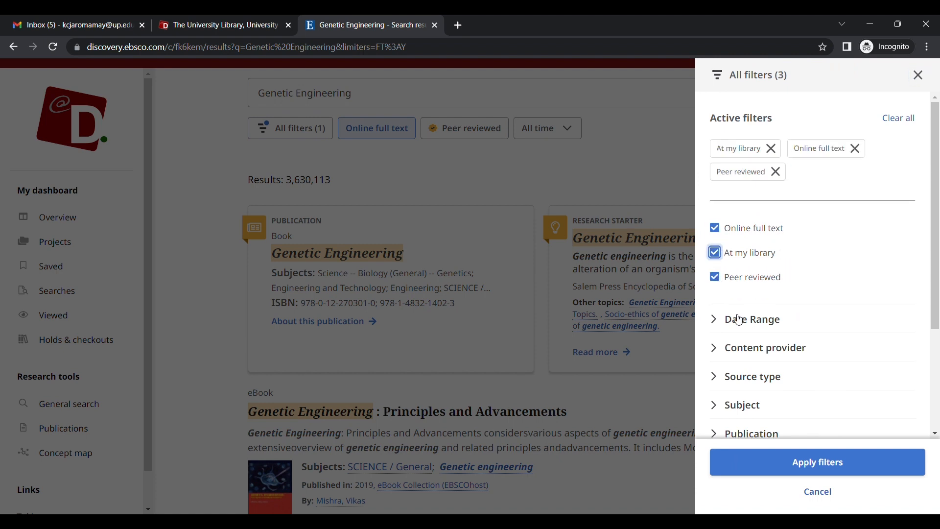
{"action": "left_click", "coordinate": [753, 319]}
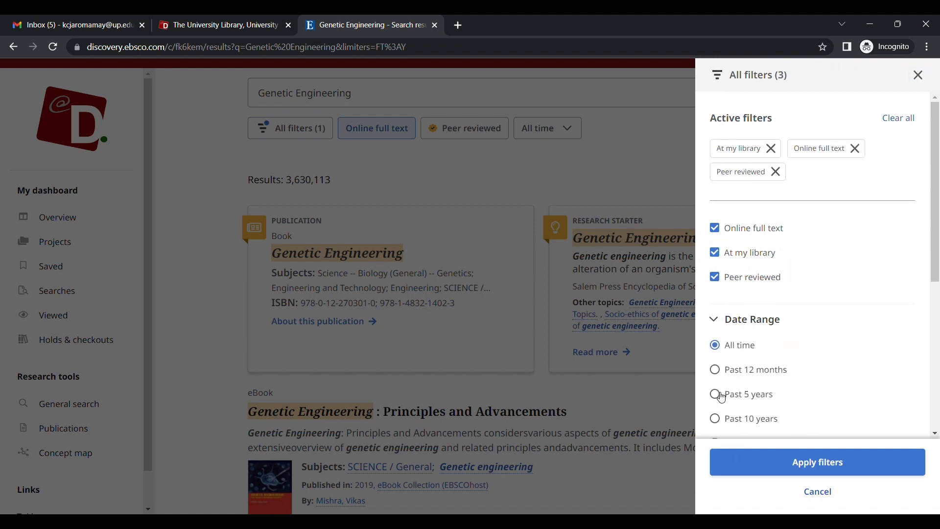
{"action": "left_click", "coordinate": [715, 393]}
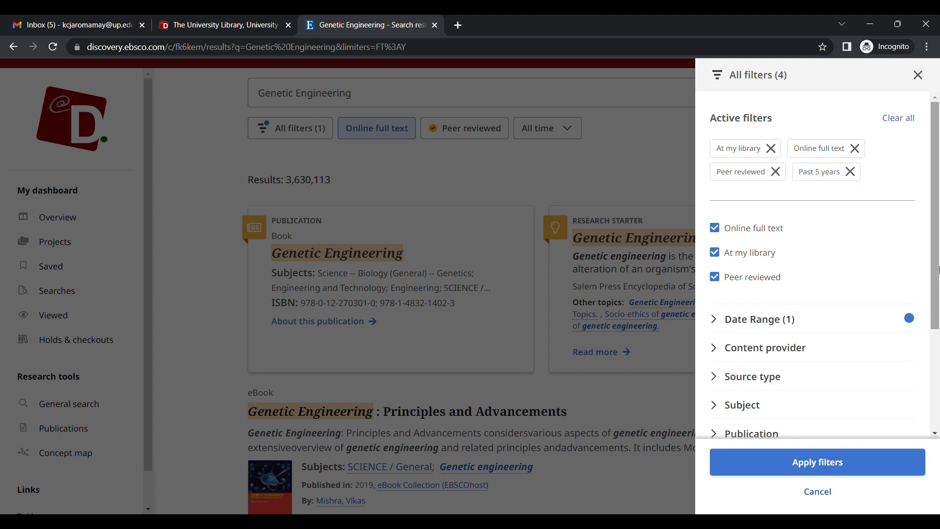
{"action": "scroll", "scroll_direction": "down", "scroll_amount": 3}
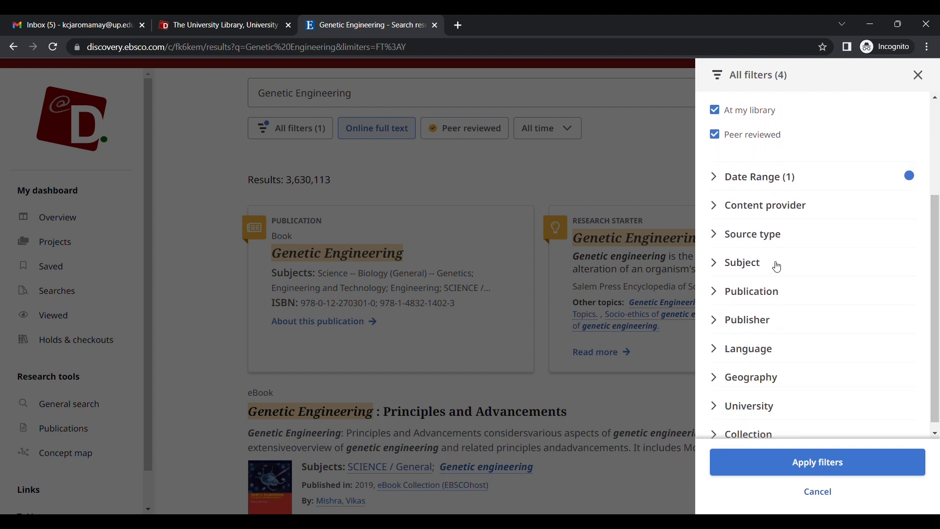
{"action": "left_click", "coordinate": [746, 263]}
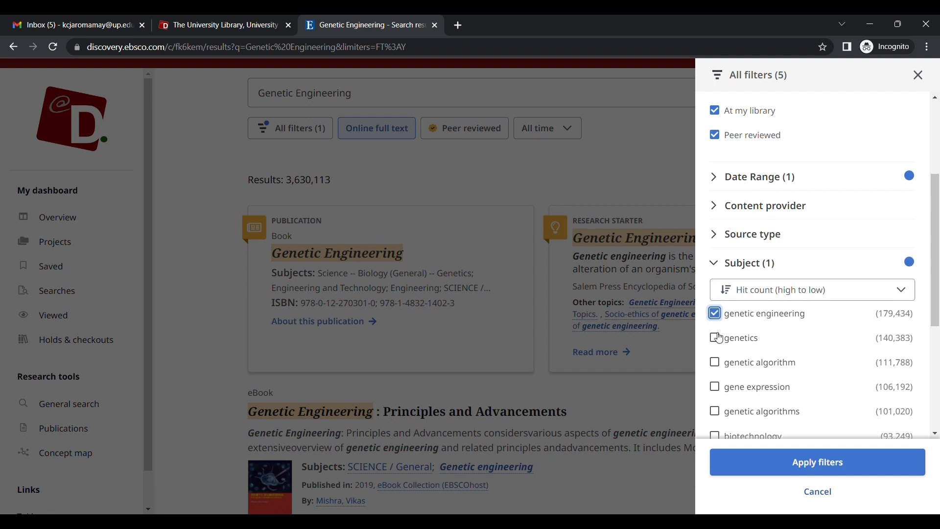
{"action": "left_click", "coordinate": [715, 338]}
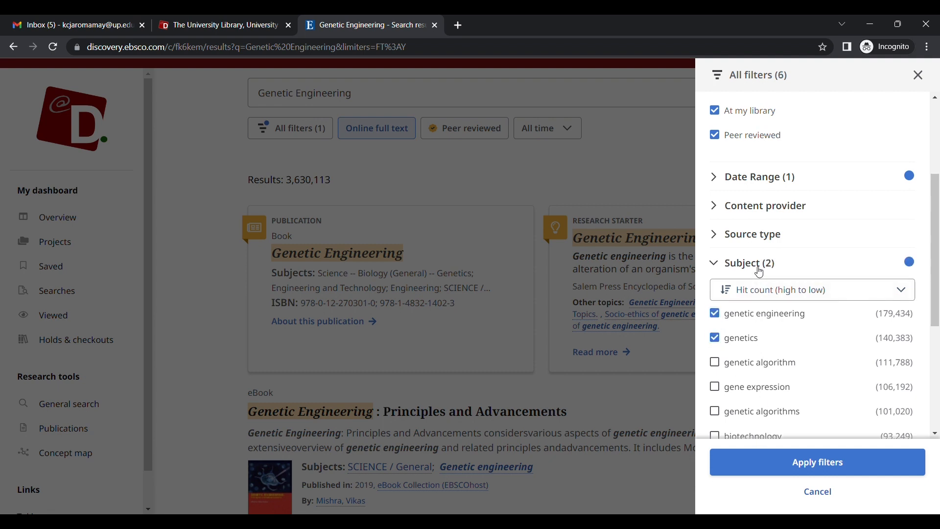
Add a source-type filter, apply the filters for 2 results, and open Advanced search.
{"action": "left_click", "coordinate": [749, 263]}
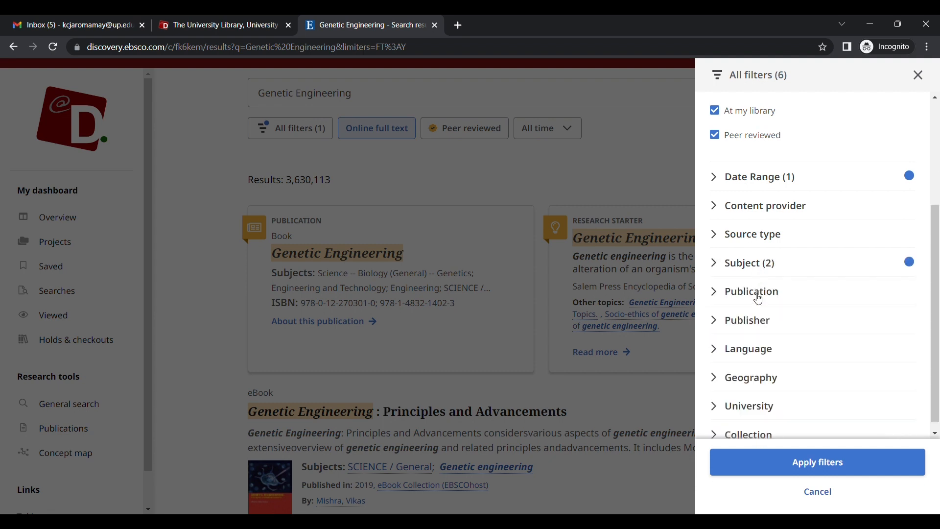
{"action": "left_click", "coordinate": [752, 291]}
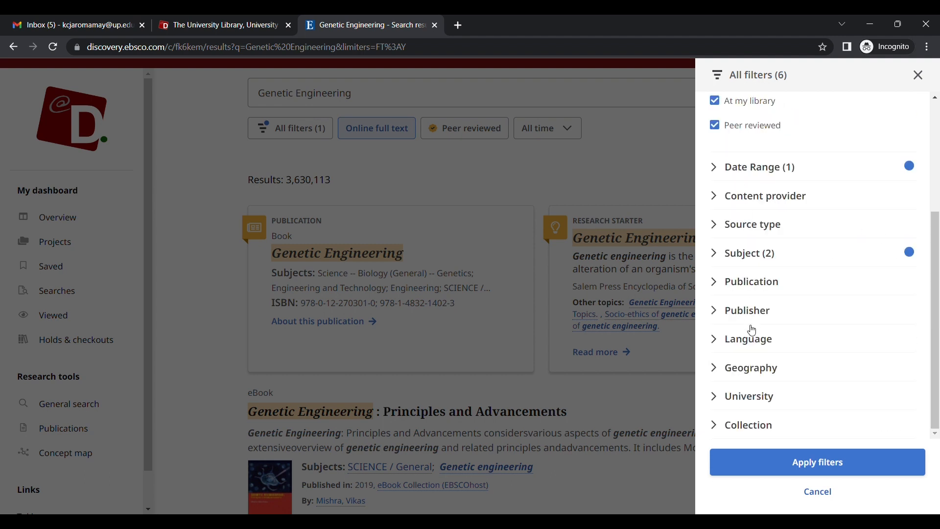
{"action": "left_click", "coordinate": [751, 368]}
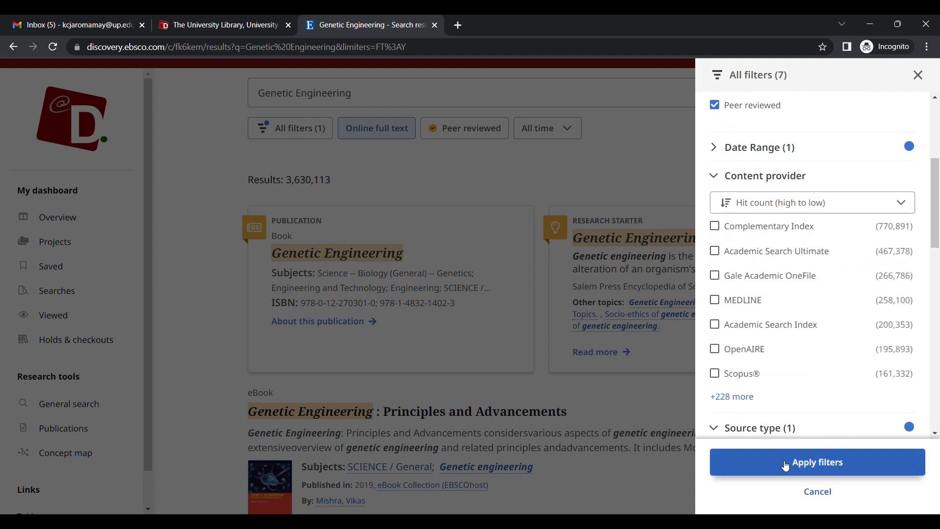
{"action": "left_click", "coordinate": [817, 462]}
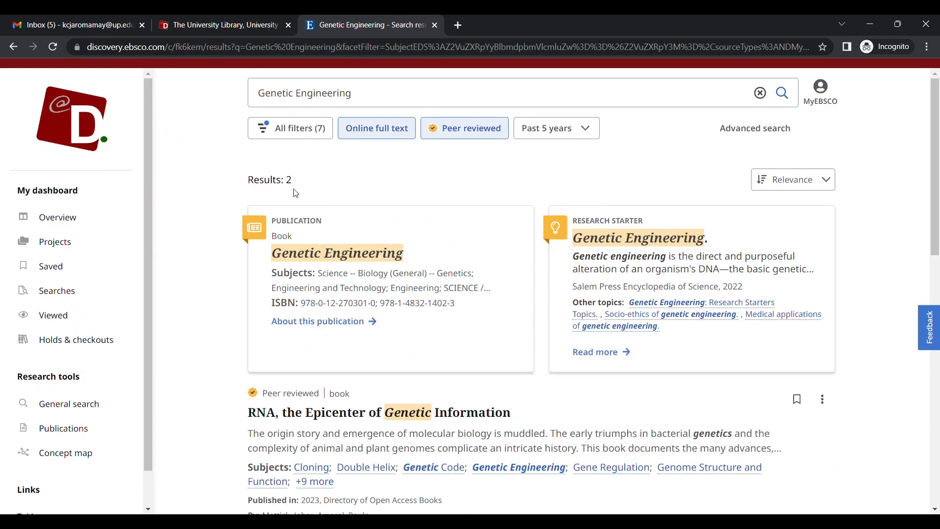
{"action": "scroll", "scroll_direction": "down", "scroll_amount": 3}
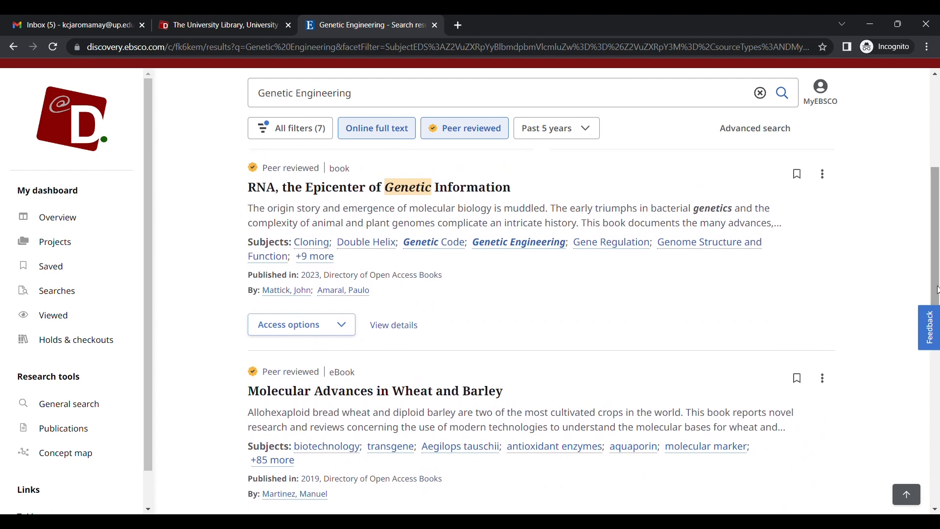
{"action": "left_click", "coordinate": [755, 128]}
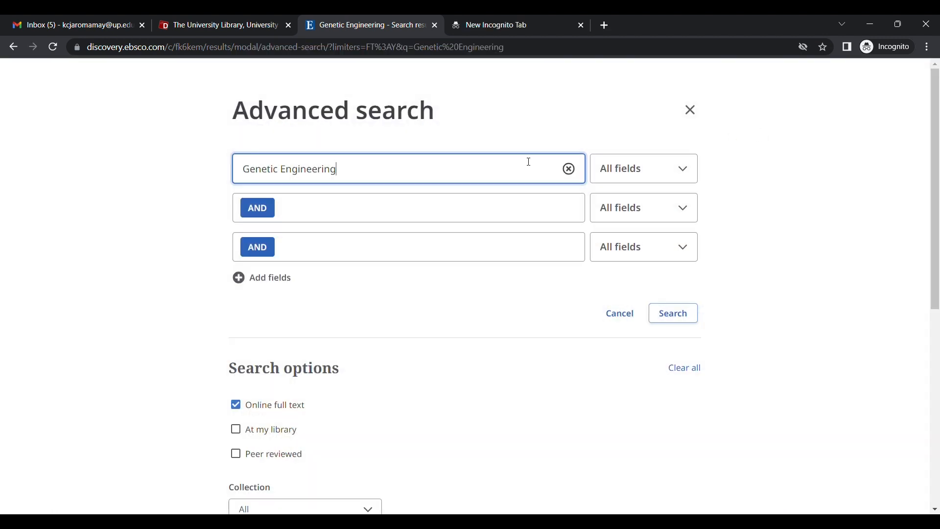
Run an advanced Title and Author search including author 'bottino'.
{"action": "left_click", "coordinate": [642, 169]}
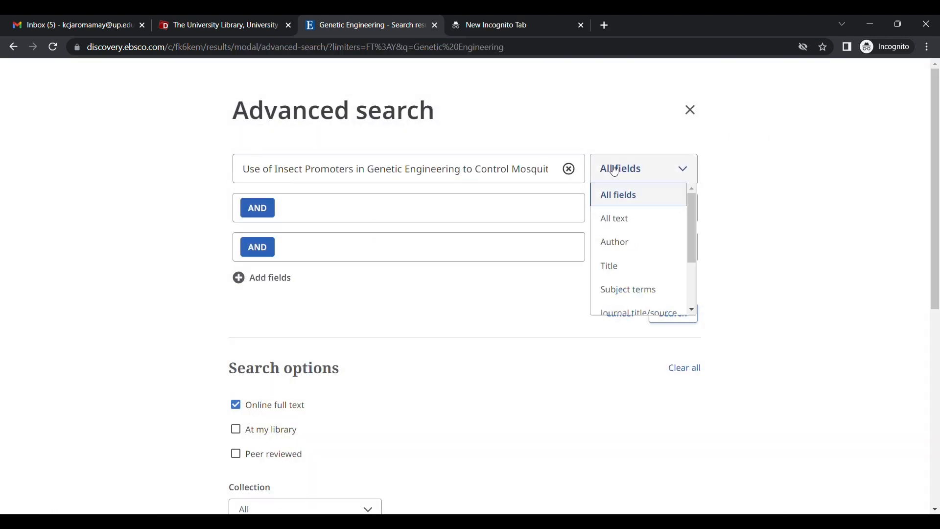
{"action": "type", "text": "bottino-rojas"}
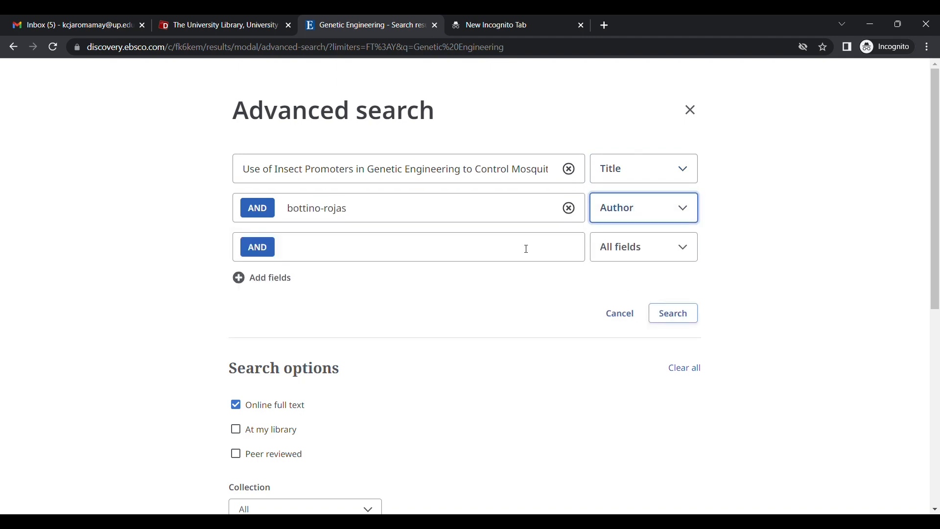
{"action": "left_click", "coordinate": [643, 246]}
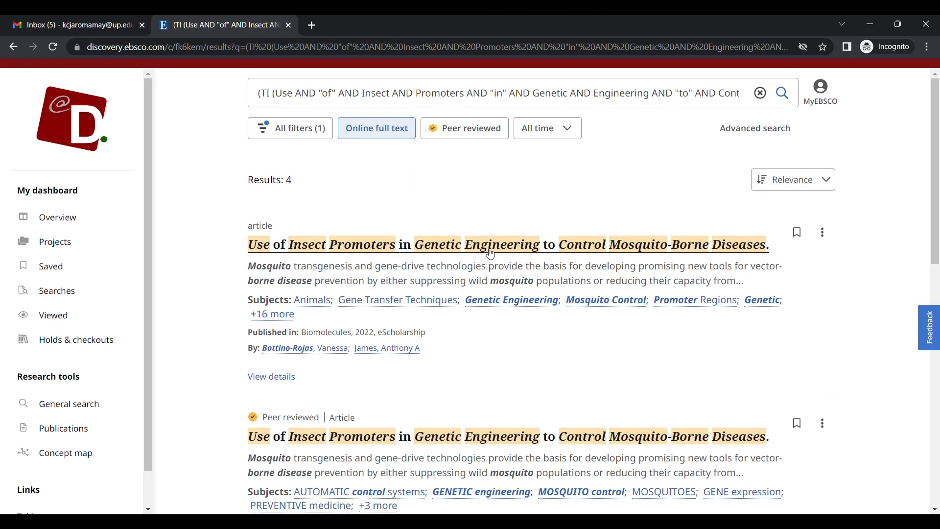
Open the result's access link and request the book through interlibrary loan.
{"action": "left_click", "coordinate": [507, 244]}
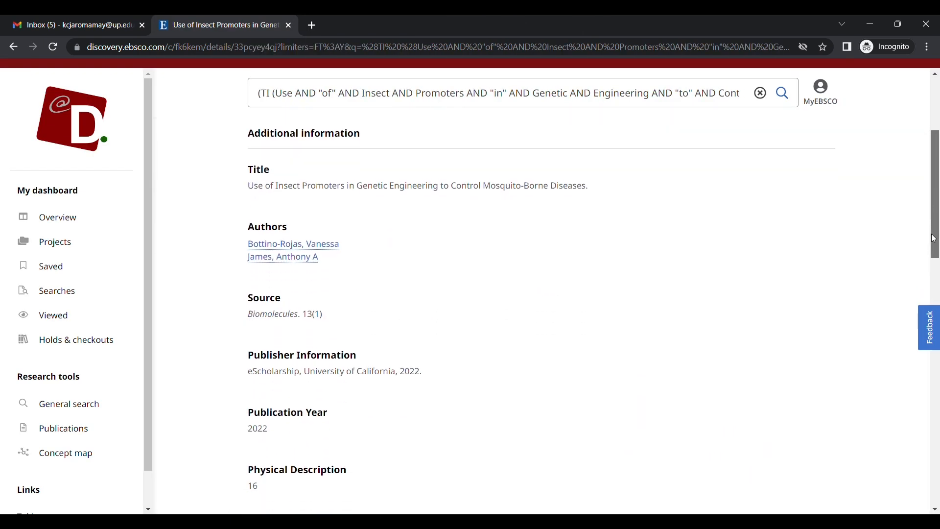
{"action": "scroll", "scroll_direction": "down", "scroll_amount": 3}
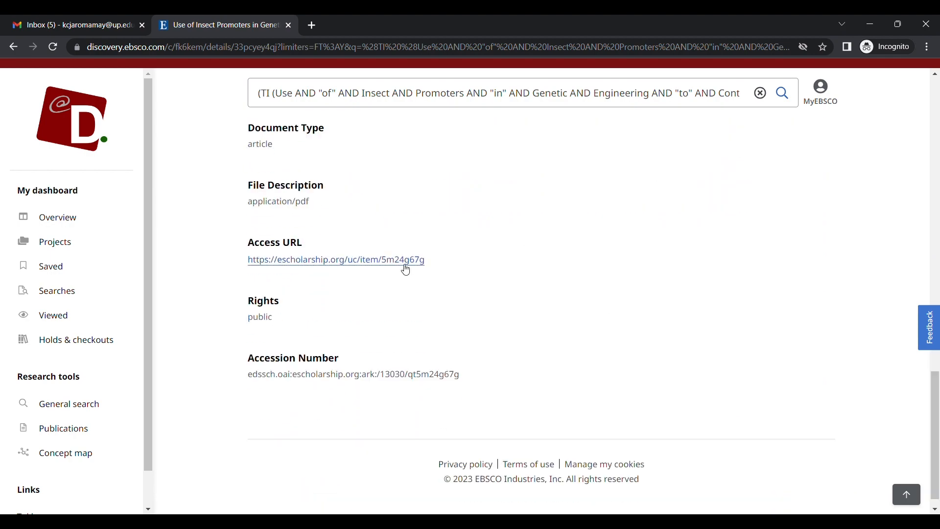
{"action": "left_click", "coordinate": [335, 260]}
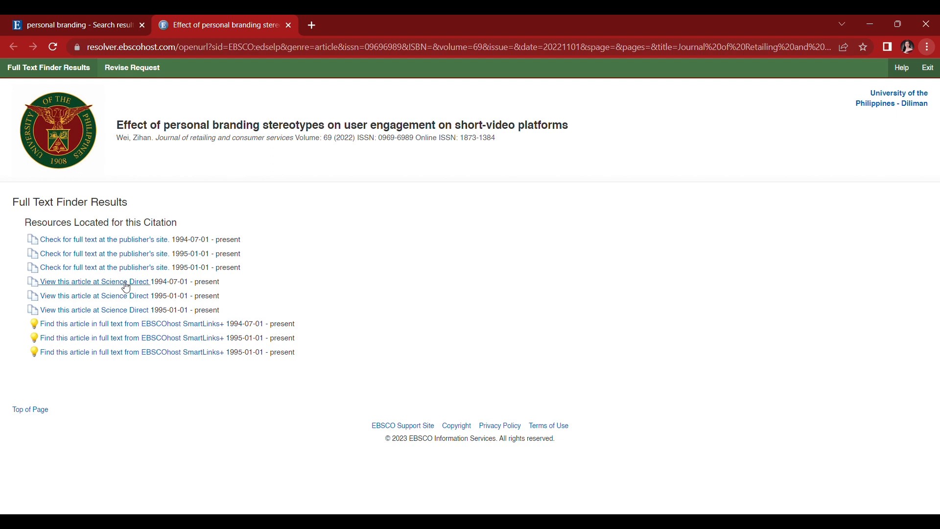
{"action": "left_click", "coordinate": [95, 281]}
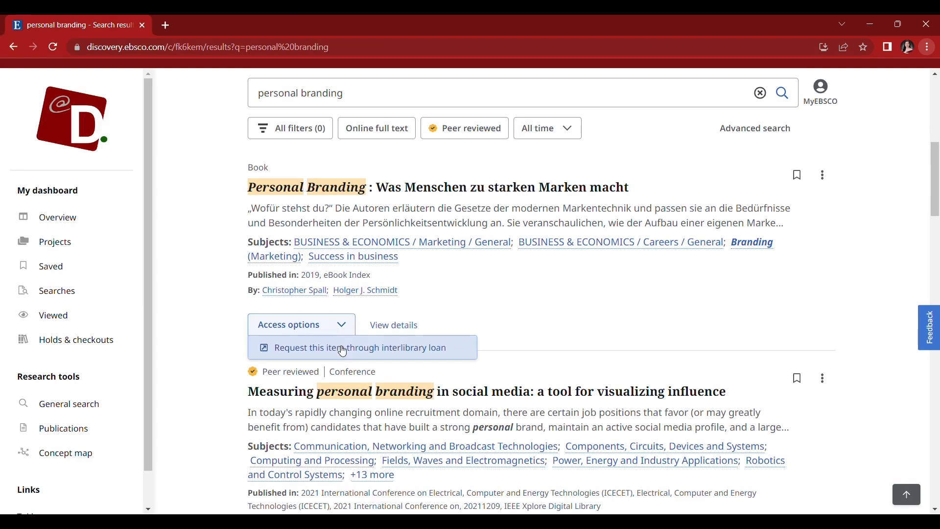
{"action": "left_click", "coordinate": [342, 348]}
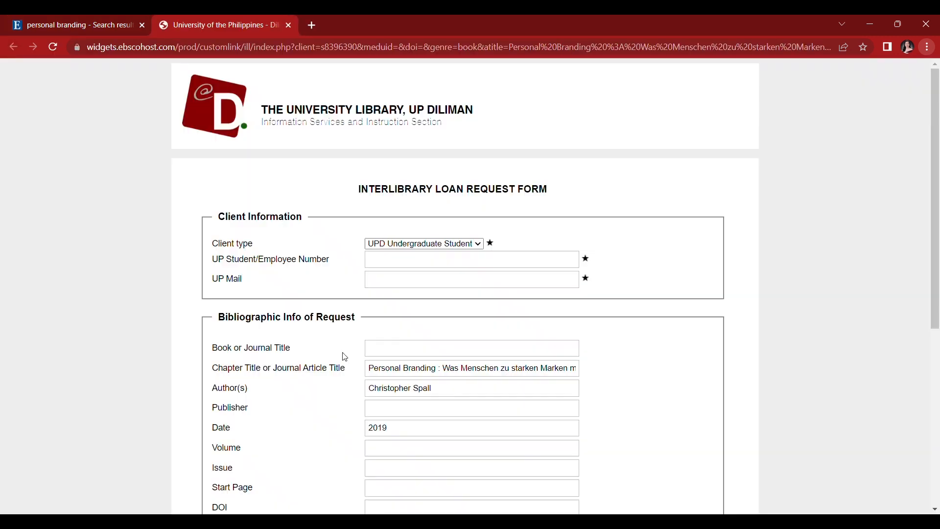
Check the Student Number and Title fields and the pre-filled Author, Date and ISBN.
{"action": "left_click", "coordinate": [471, 258]}
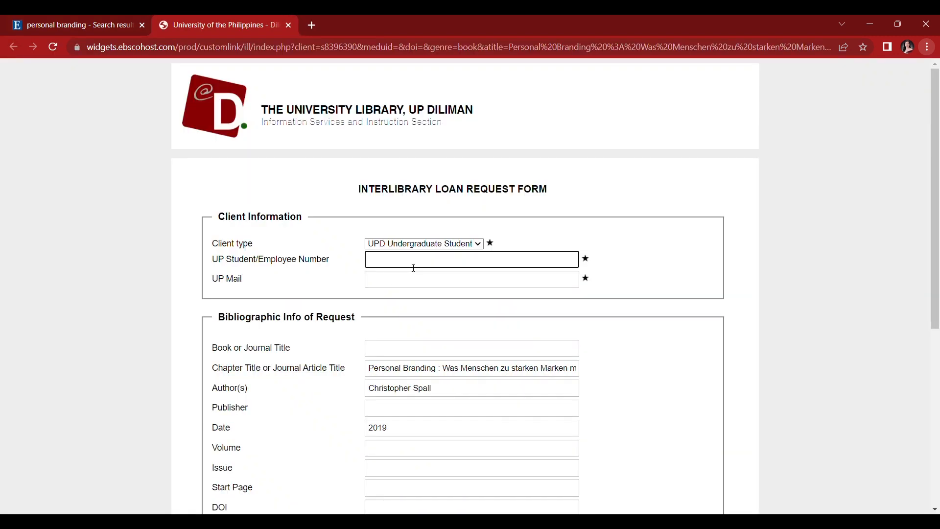
{"action": "left_click", "coordinate": [471, 348]}
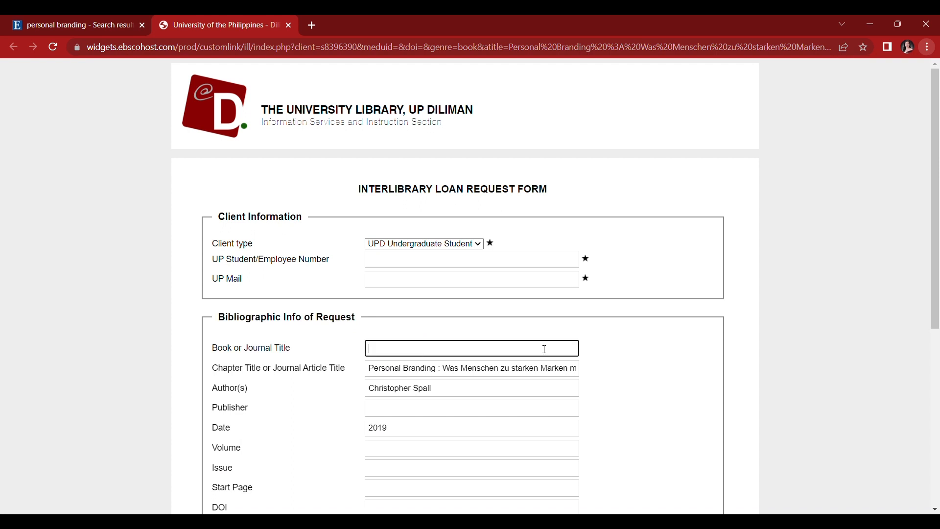
{"action": "scroll", "scroll_direction": "down", "scroll_amount": 3}
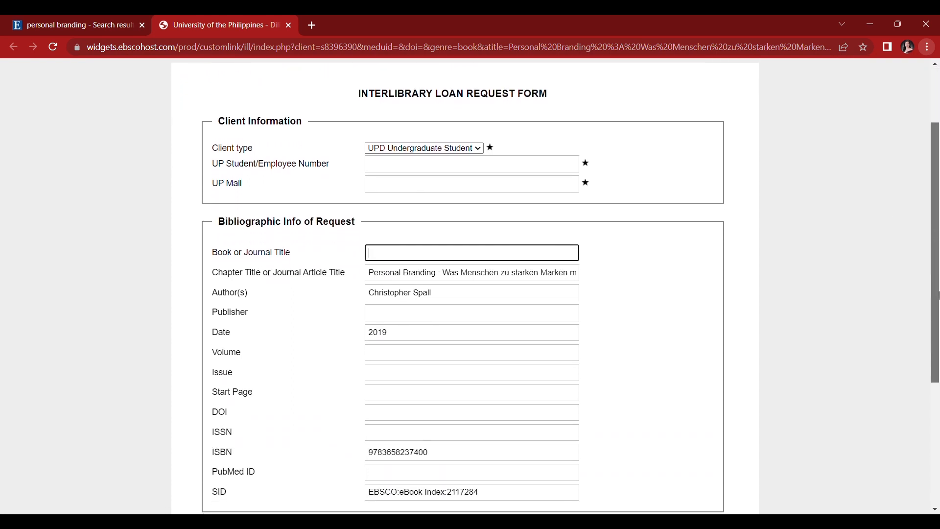
{"action": "scroll", "scroll_direction": "down", "scroll_amount": 3}
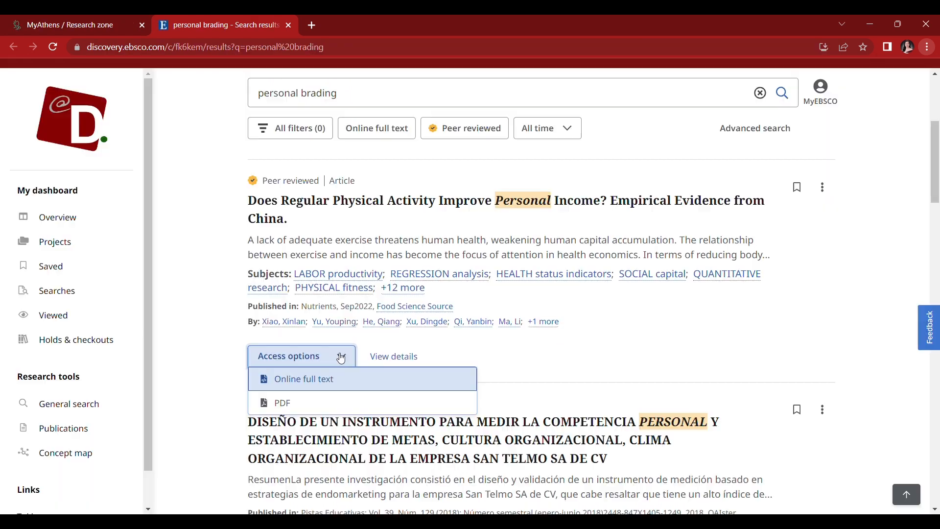
Open the Technocratic Visions eBook record and show its Cite dialog.
{"action": "left_click", "coordinate": [302, 378]}
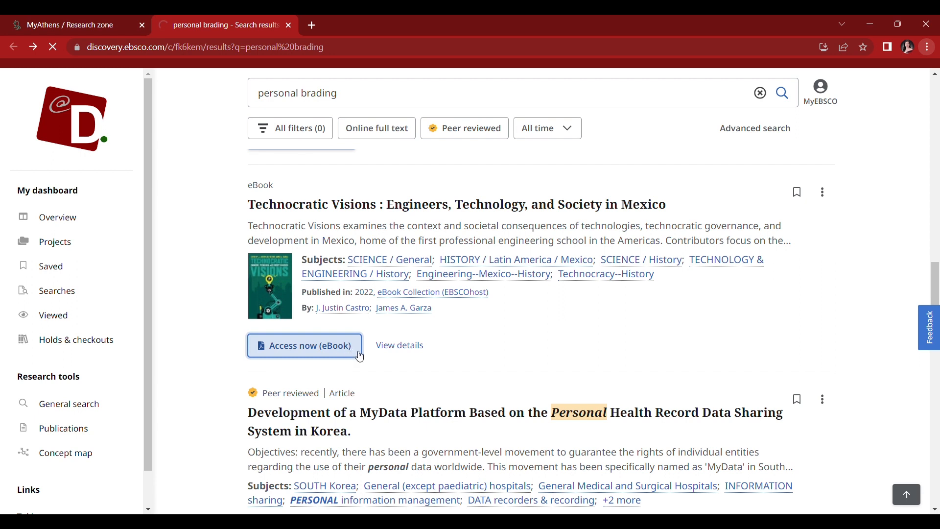
{"action": "left_click", "coordinate": [305, 345]}
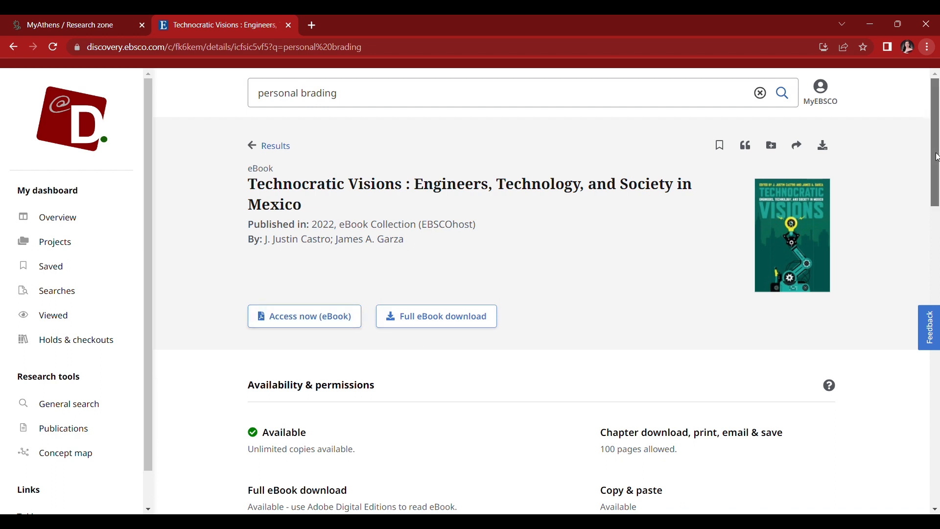
{"action": "mouse_move", "coordinate": [719, 133]}
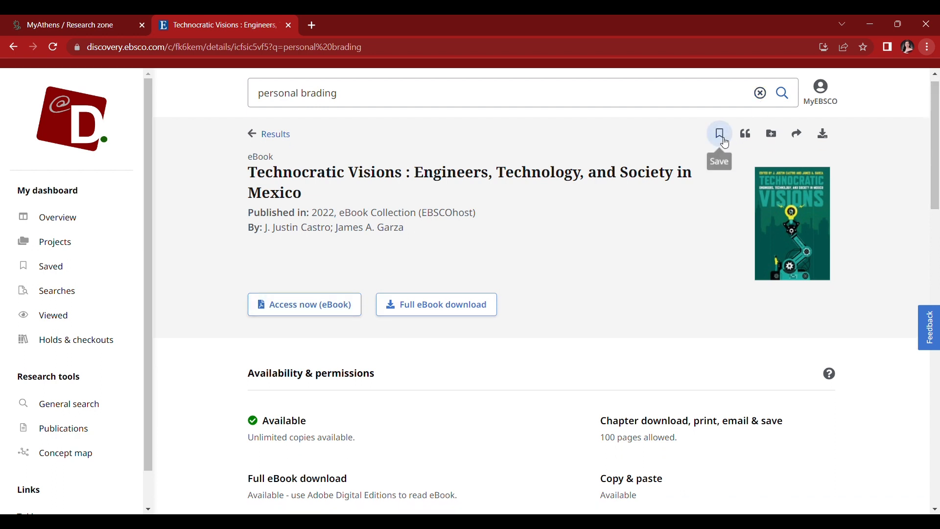
{"action": "mouse_move", "coordinate": [745, 133]}
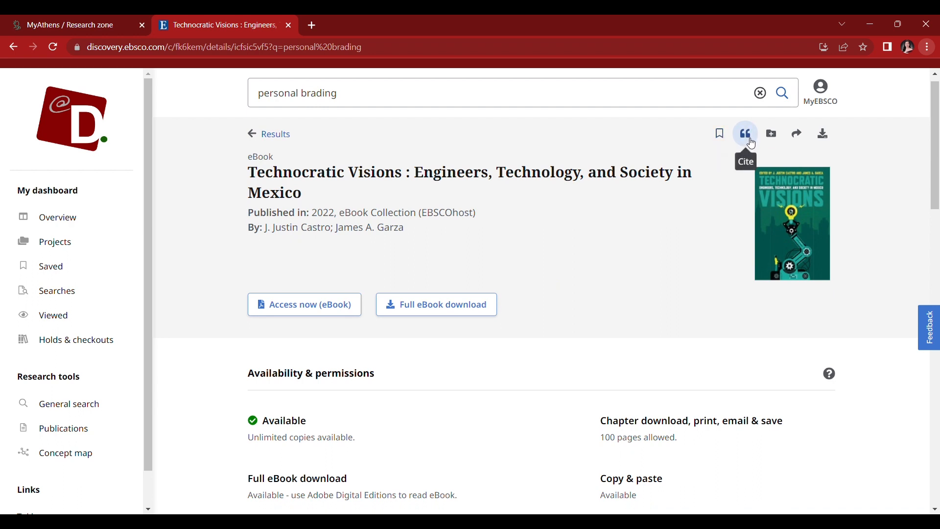
{"action": "left_click", "coordinate": [745, 133]}
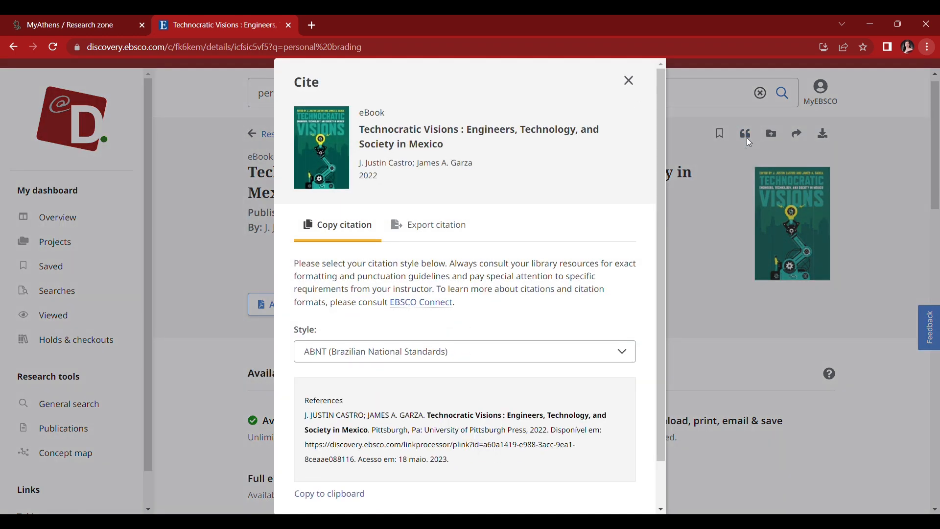
Switch the citation style to APA 7th Edition, copy it, and close the dialog.
{"action": "left_click", "coordinate": [465, 352]}
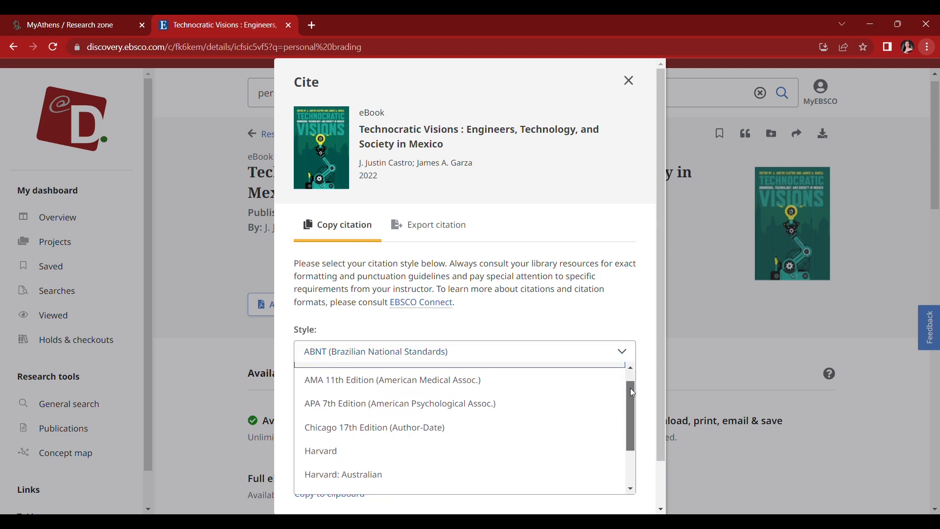
{"action": "scroll", "scroll_direction": "down", "scroll_amount": 3}
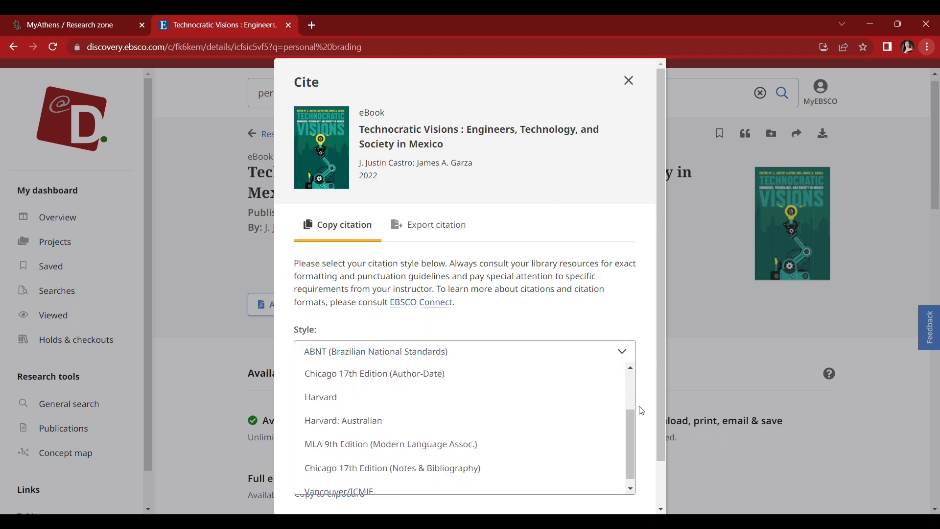
{"action": "left_click", "coordinate": [377, 352]}
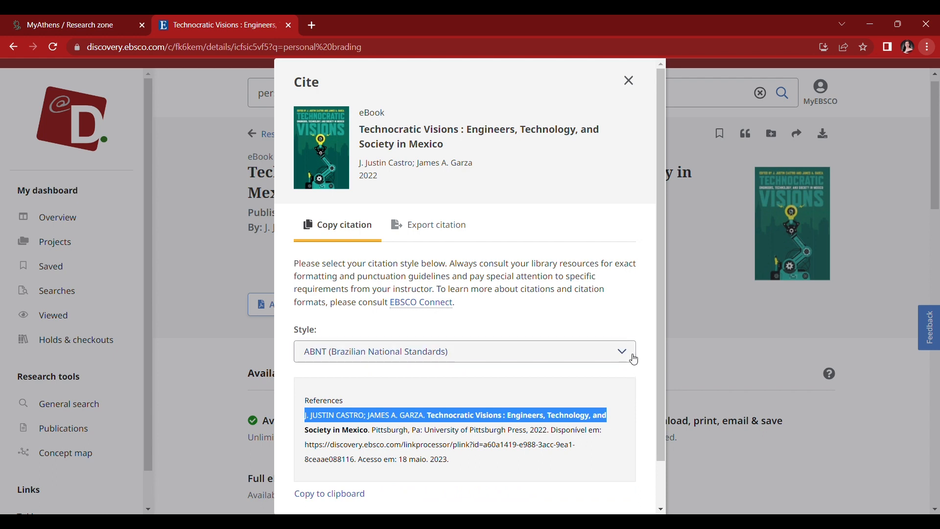
{"action": "left_click", "coordinate": [464, 351]}
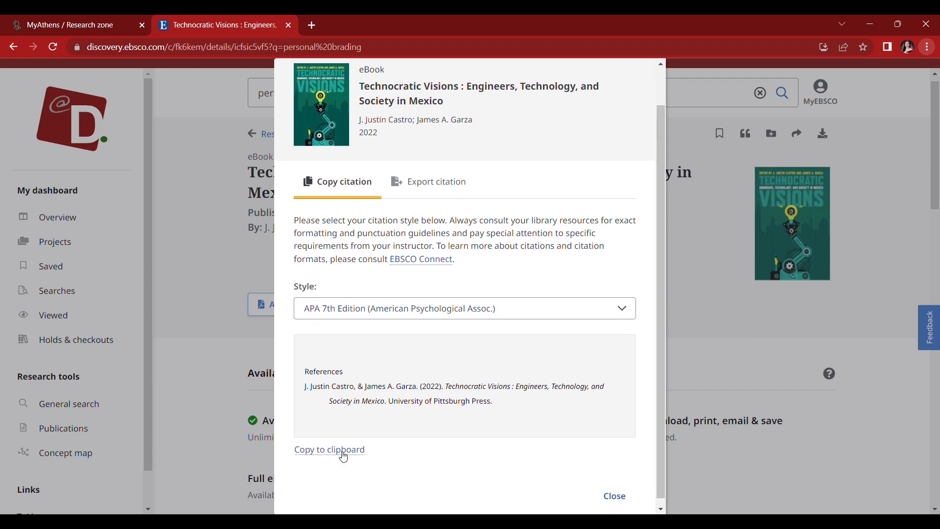
{"action": "left_click", "coordinate": [329, 449]}
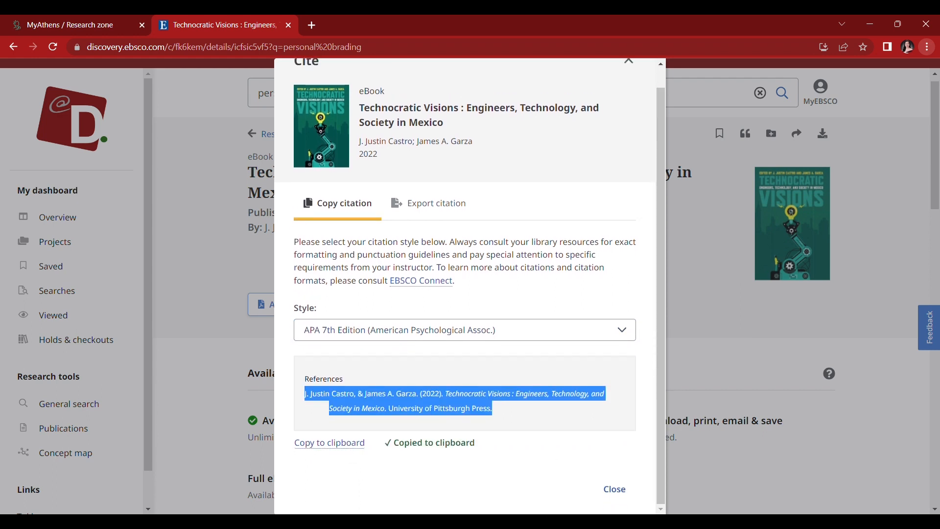
{"action": "left_click", "coordinate": [614, 488]}
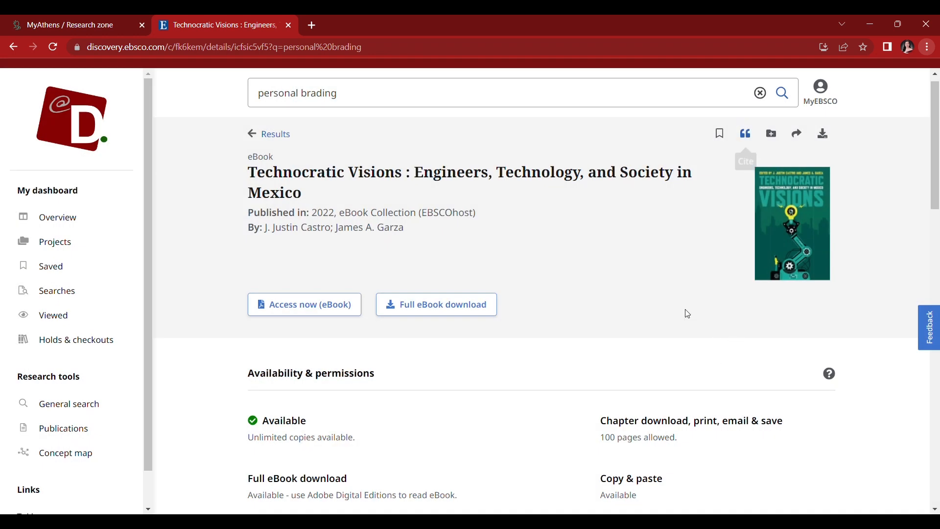
{"action": "mouse_move", "coordinate": [860, 155]}
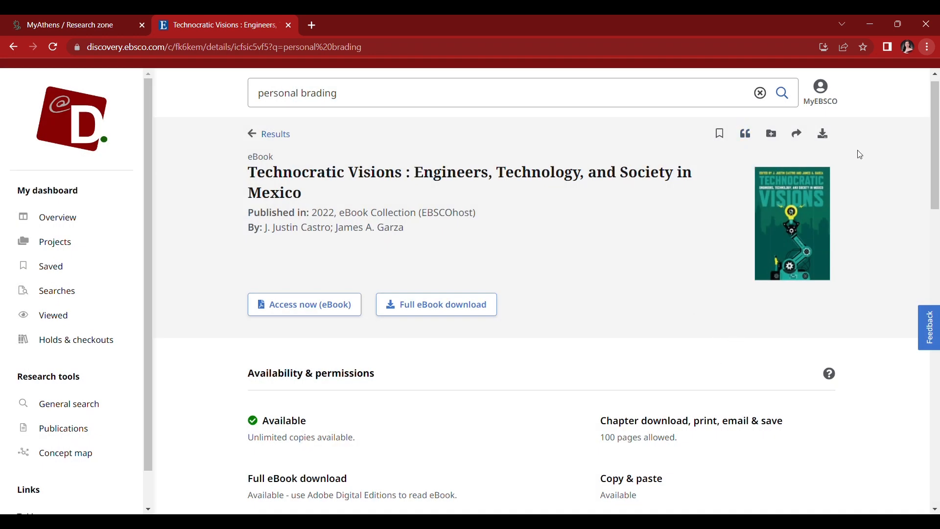